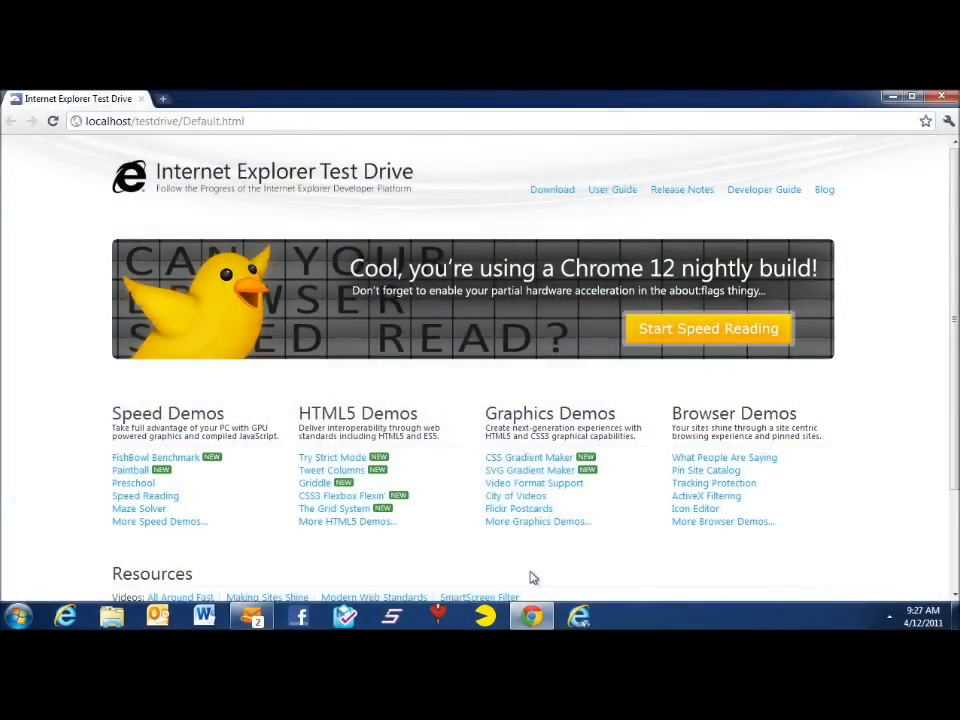
pyautogui.moveTo(196, 476)
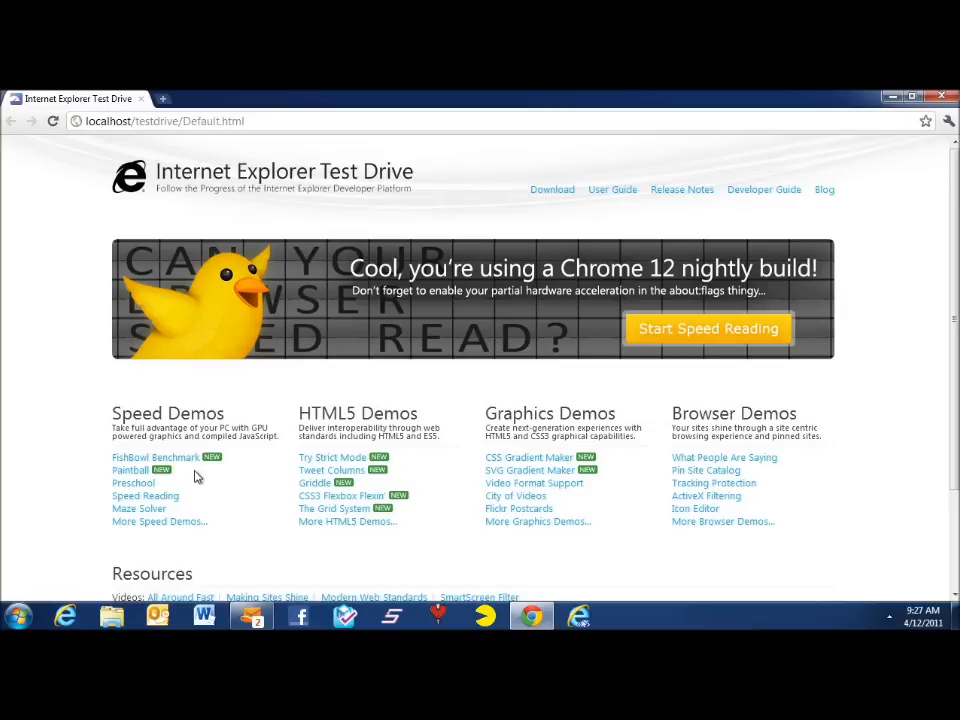
# Launch the Fishbowl benchmark from the Speed Demos list on the Test Drive home page.
pyautogui.click(156, 456)
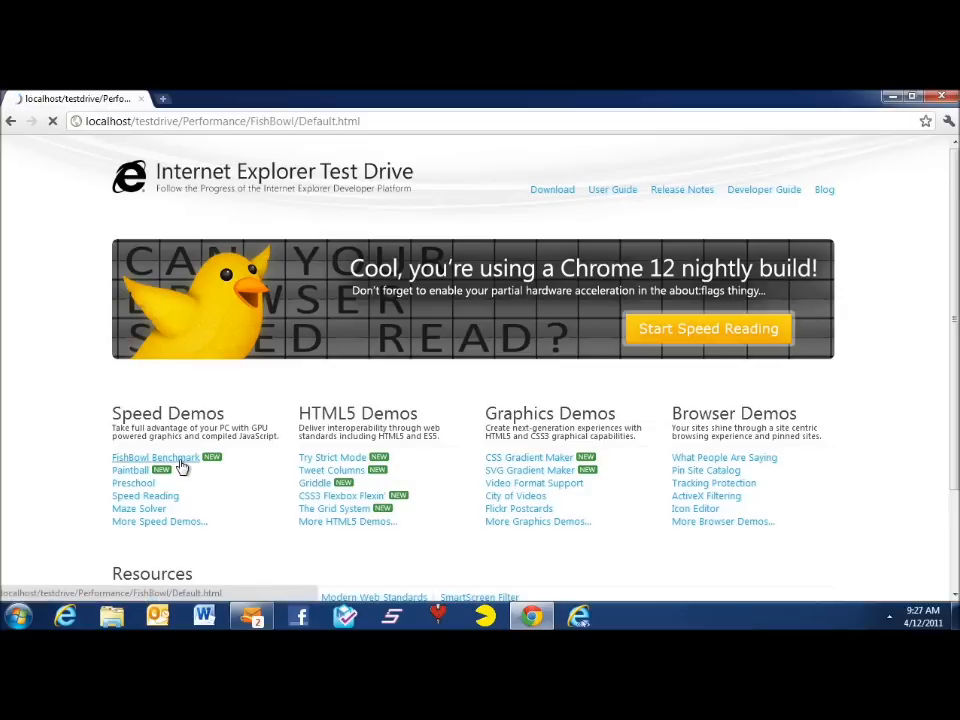
pyautogui.click(156, 456)
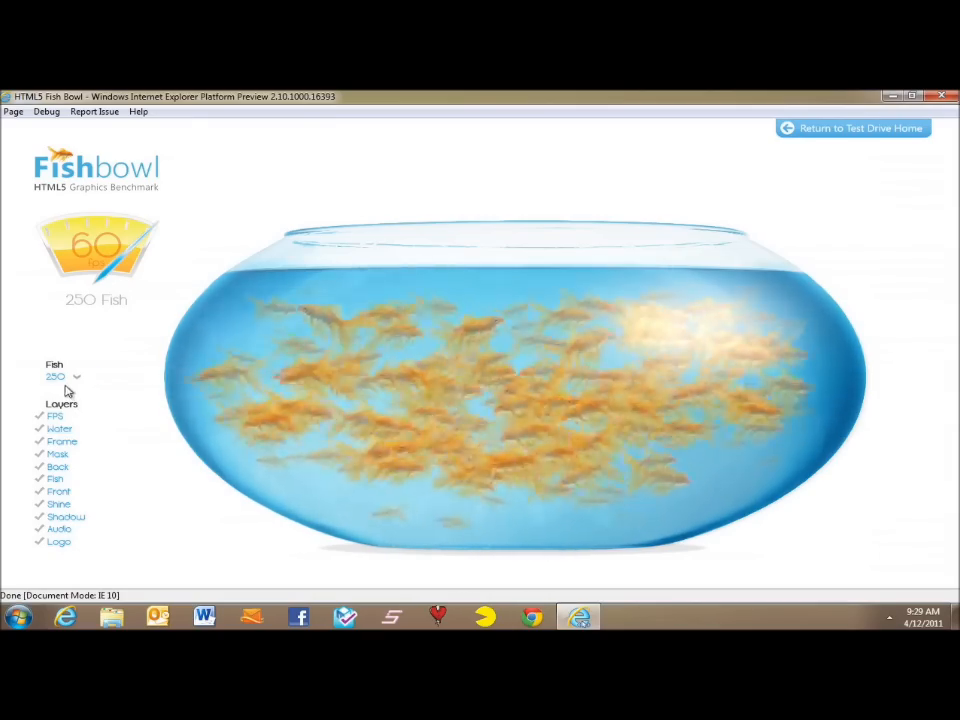
# Set the fish count to 250 so the bowl renders 250 fish at 60 fps.
pyautogui.click(852, 128)
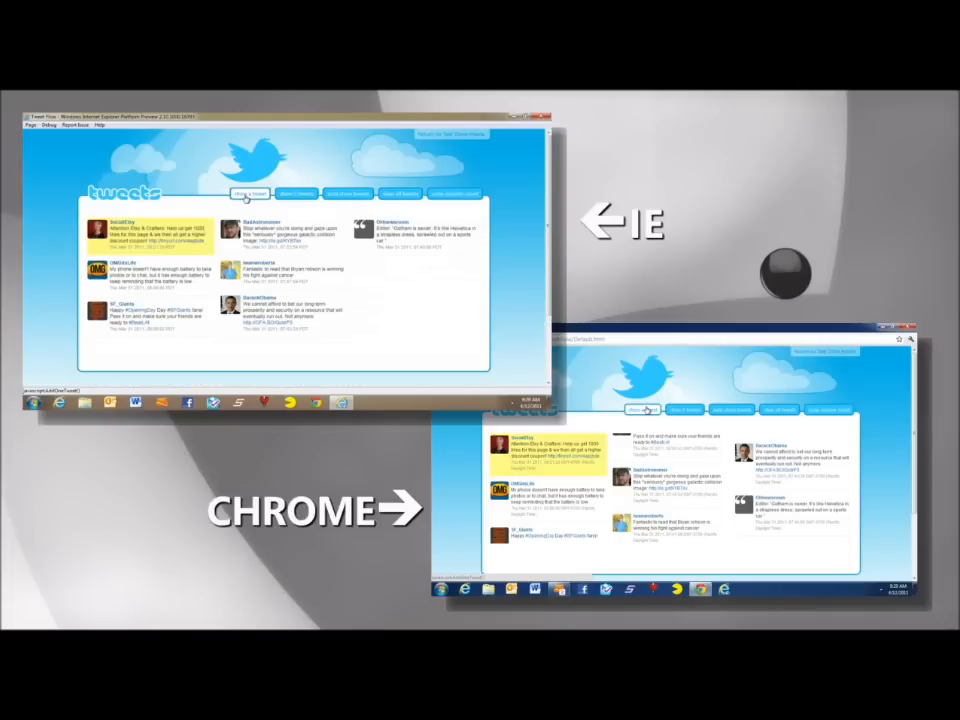
# Switch the Tweet Columns layout to progressively more columns using the column-count tabs.
pyautogui.click(296, 192)
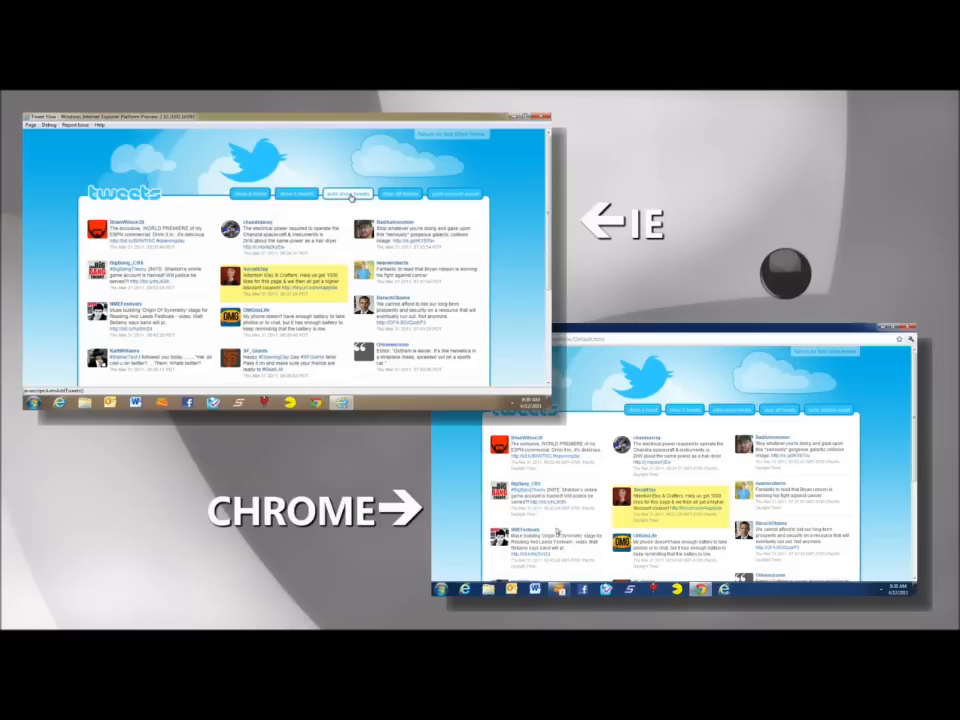
pyautogui.click(344, 192)
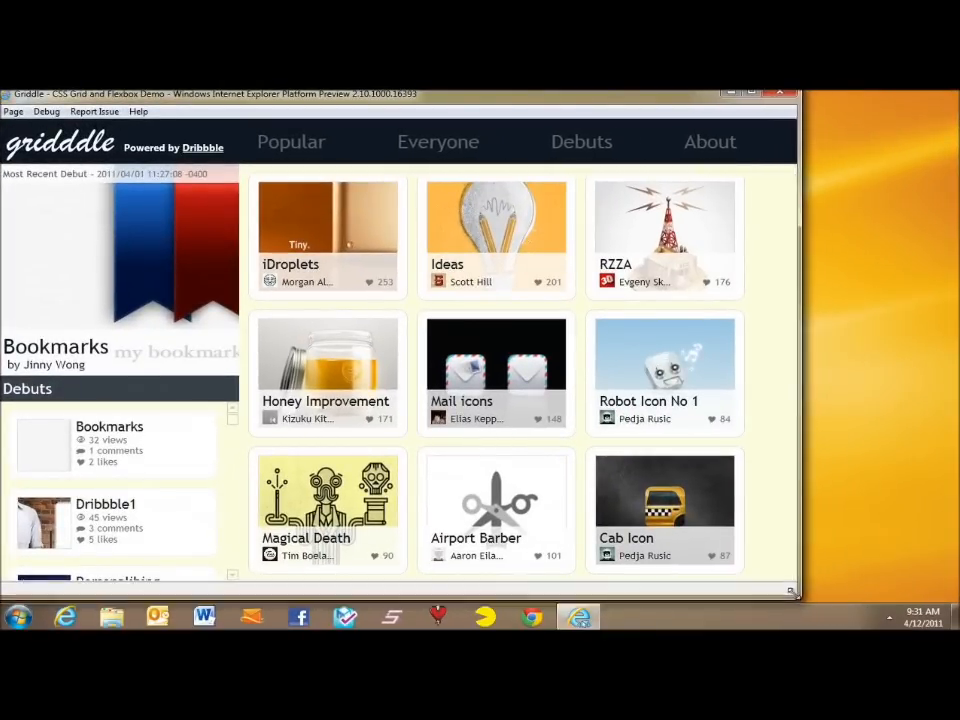
# Resize the Griddle window so the grid of Dribbble tiles reflows.
pyautogui.moveTo(792, 590); pyautogui.dragTo(598, 572)
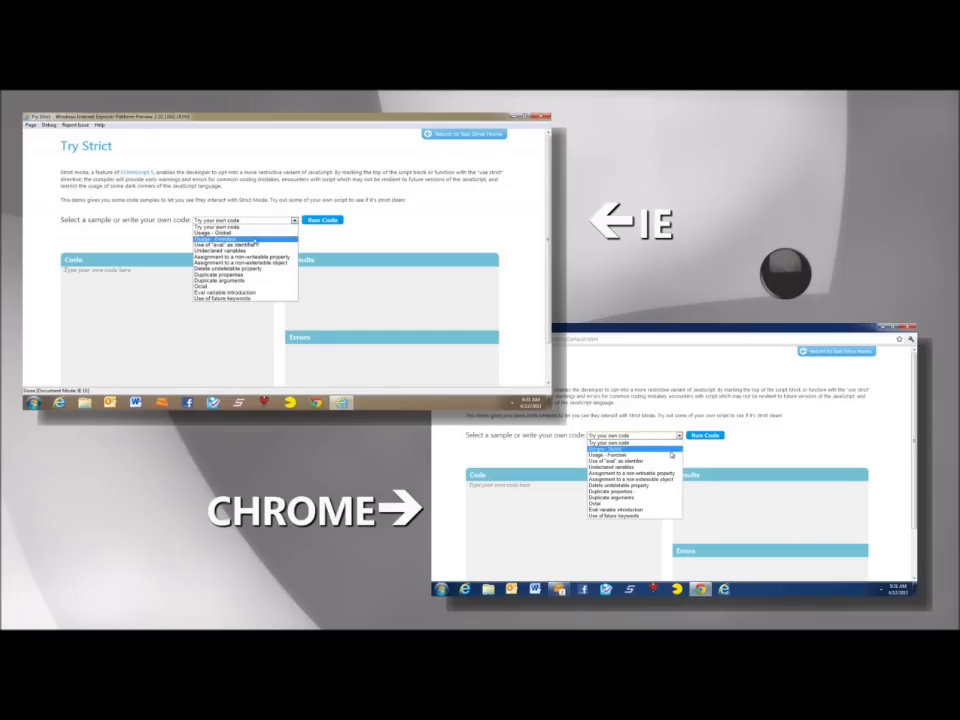
# Run the undeclared-variable sample in both browser windows to show the strict-mode error.
pyautogui.click(222, 246)
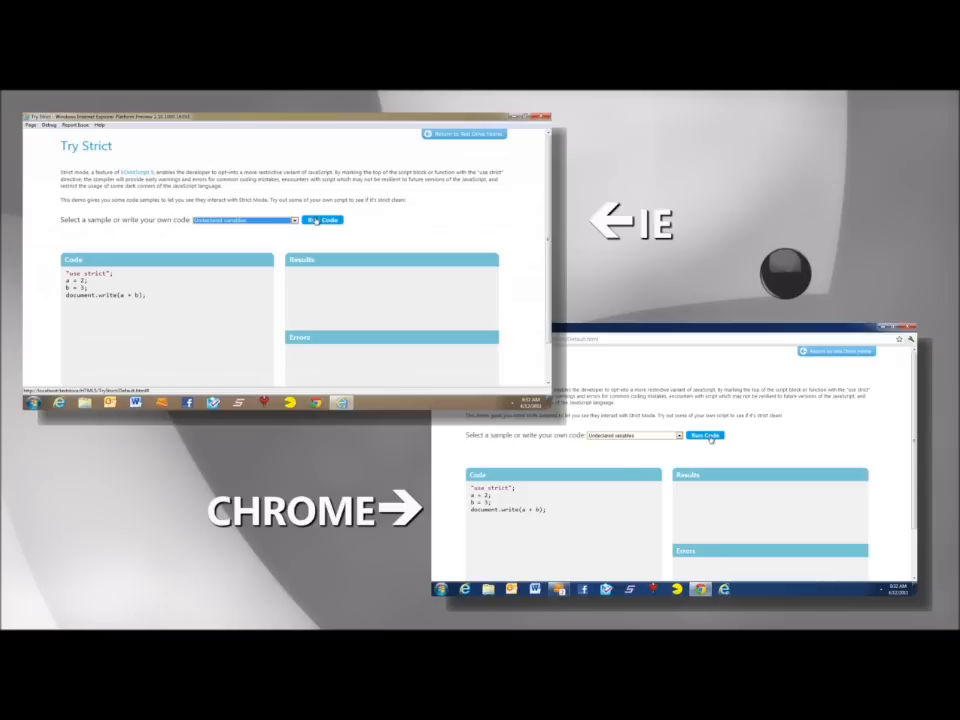
pyautogui.click(704, 436)
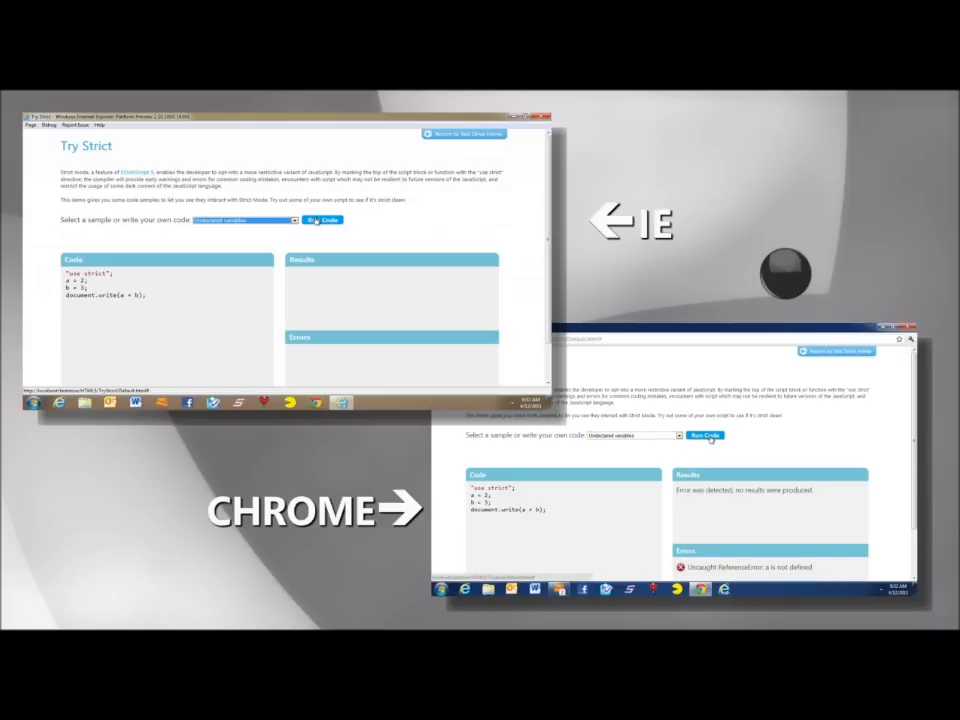
pyautogui.click(322, 218)
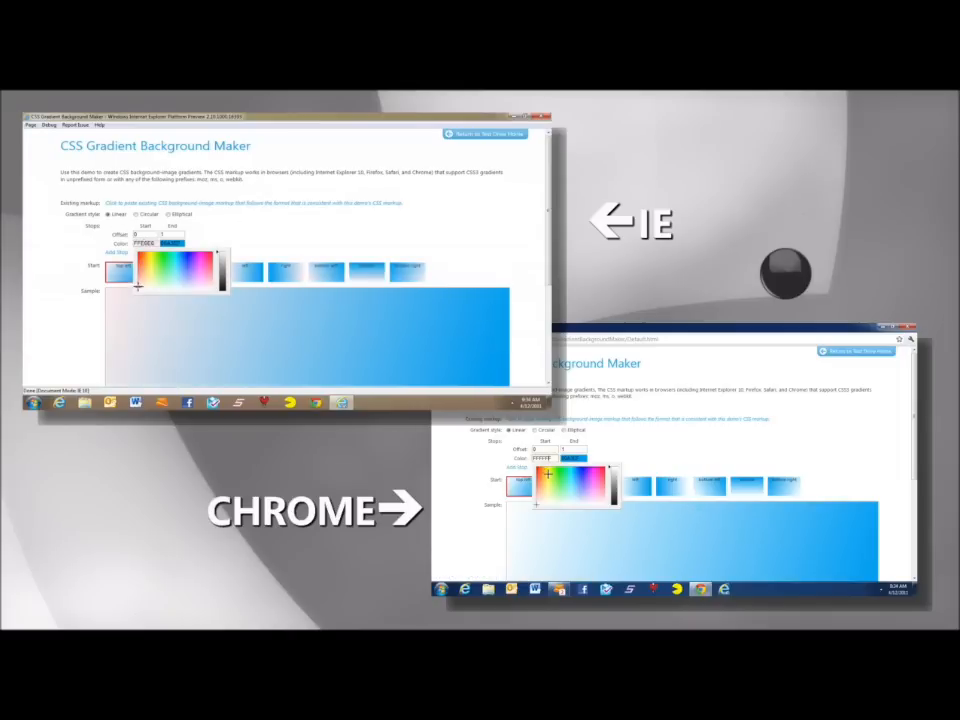
# Build a multi-stop radial gradient and reveal its vendor-prefixed CSS markup below.
pyautogui.click(150, 264)
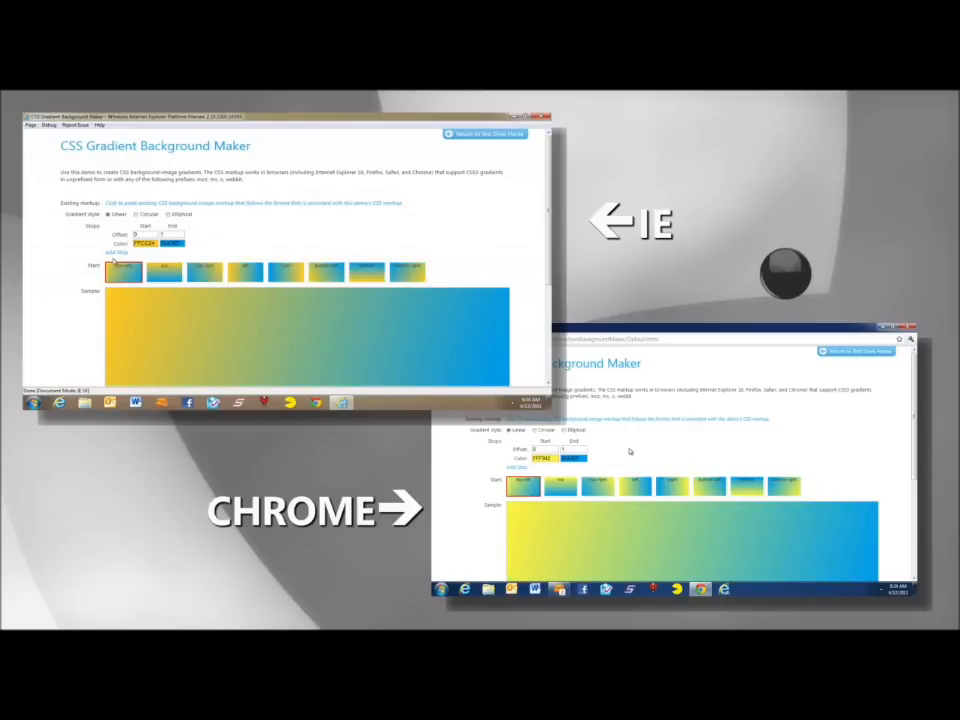
pyautogui.click(120, 252)
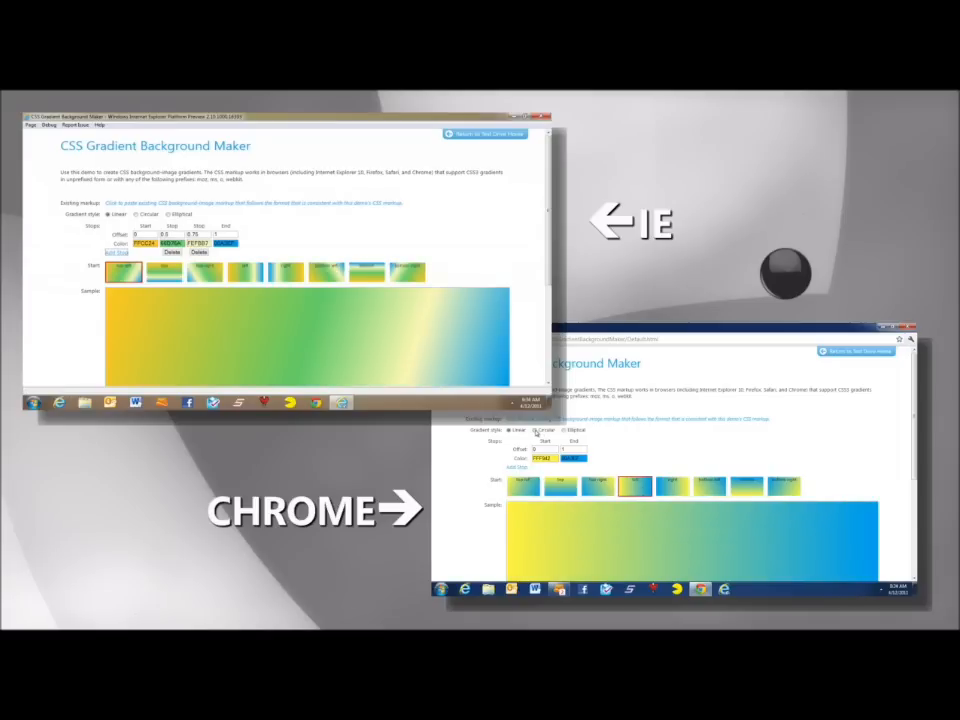
pyautogui.click(224, 244)
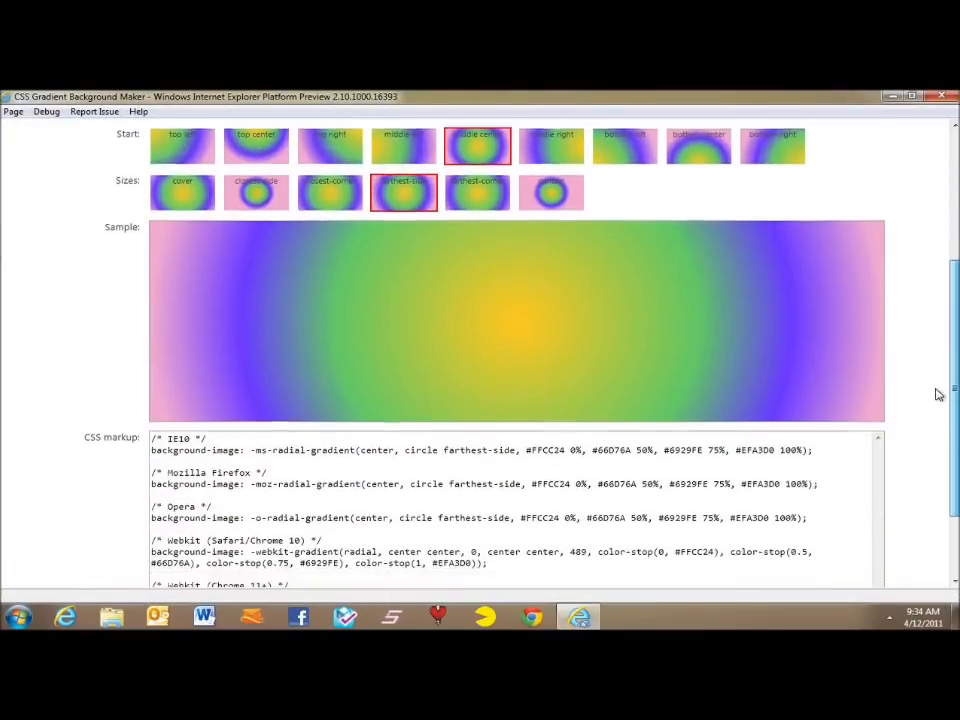
pyautogui.scroll(-3)
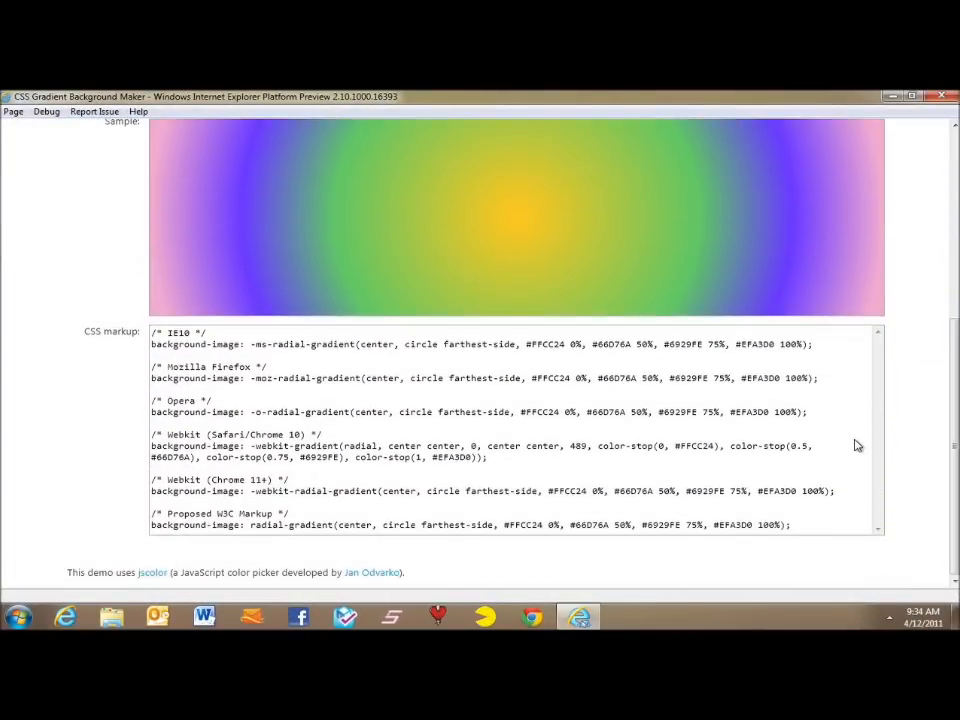